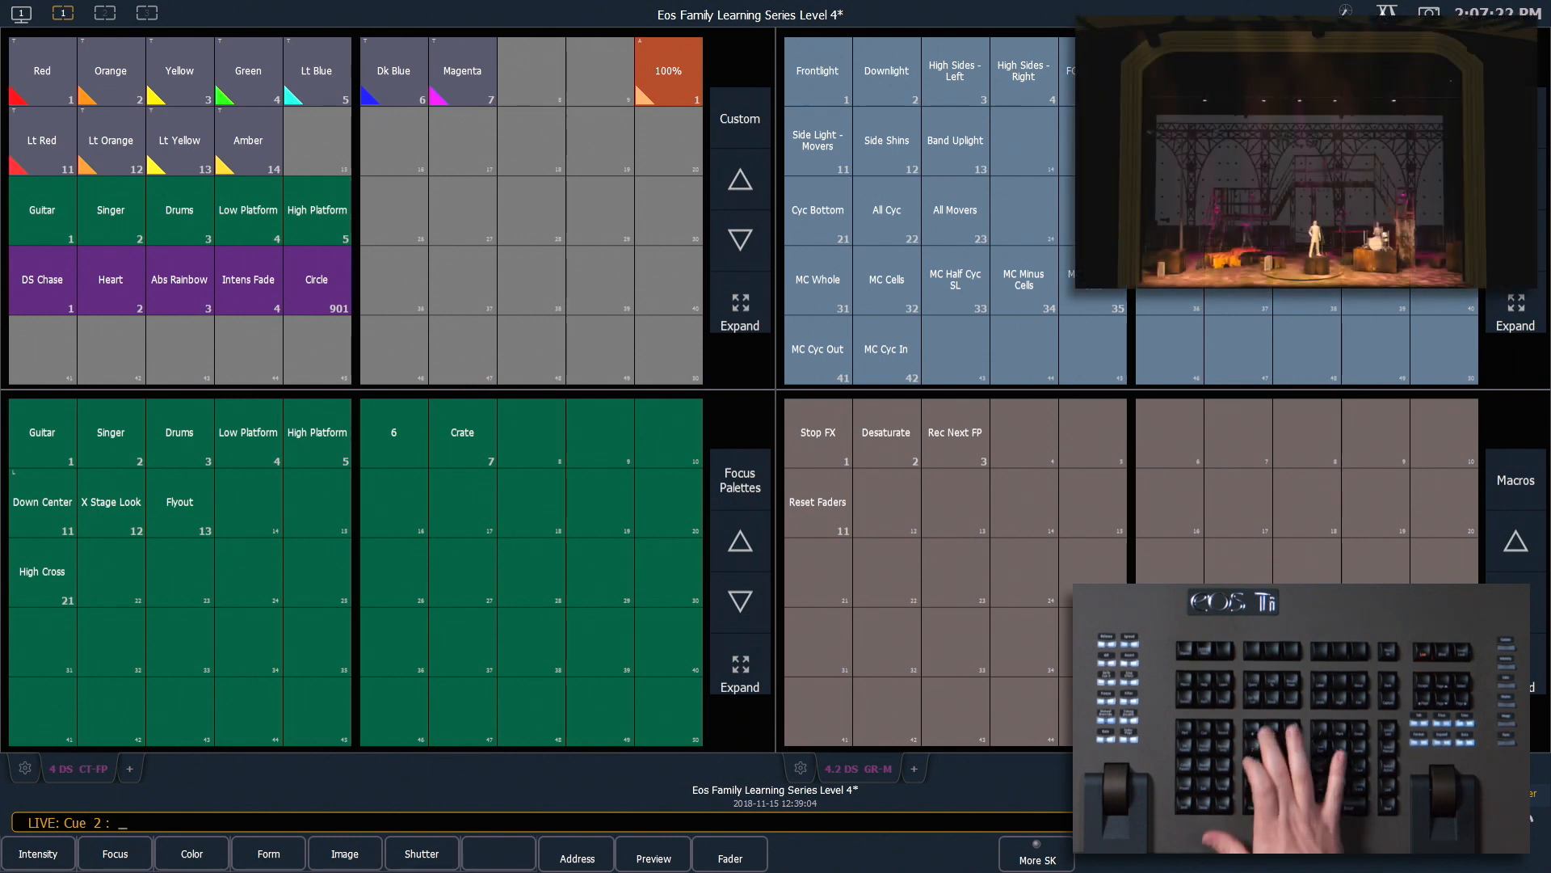
Go to cue 104 on the live stage.
{"action": "type", "text": "Go To Cue 104"}
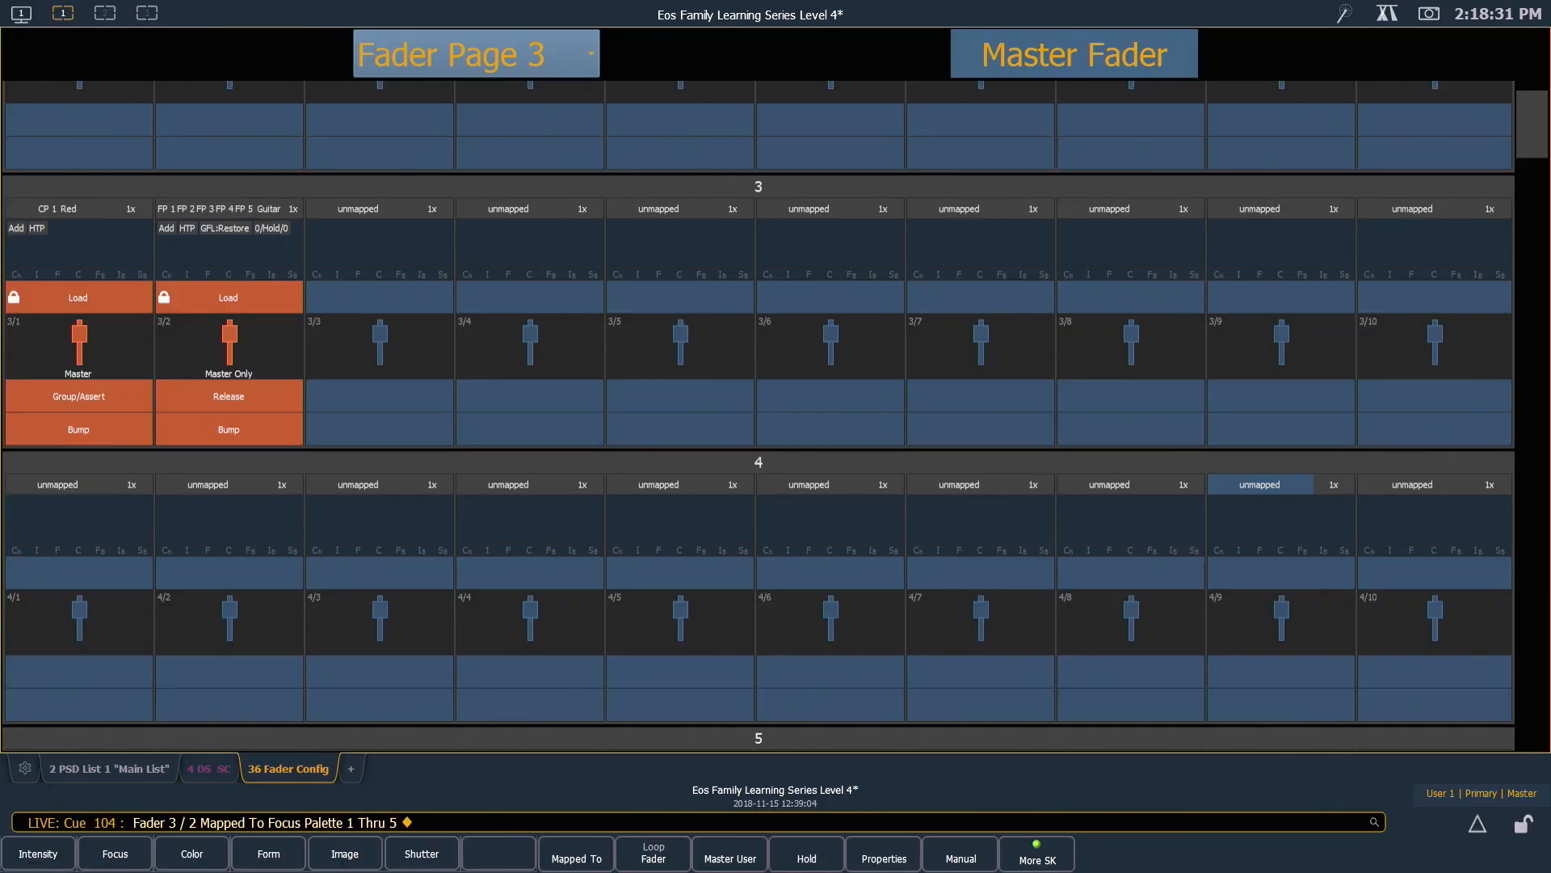
{"action": "mouse_move", "coordinate": [707, 61]}
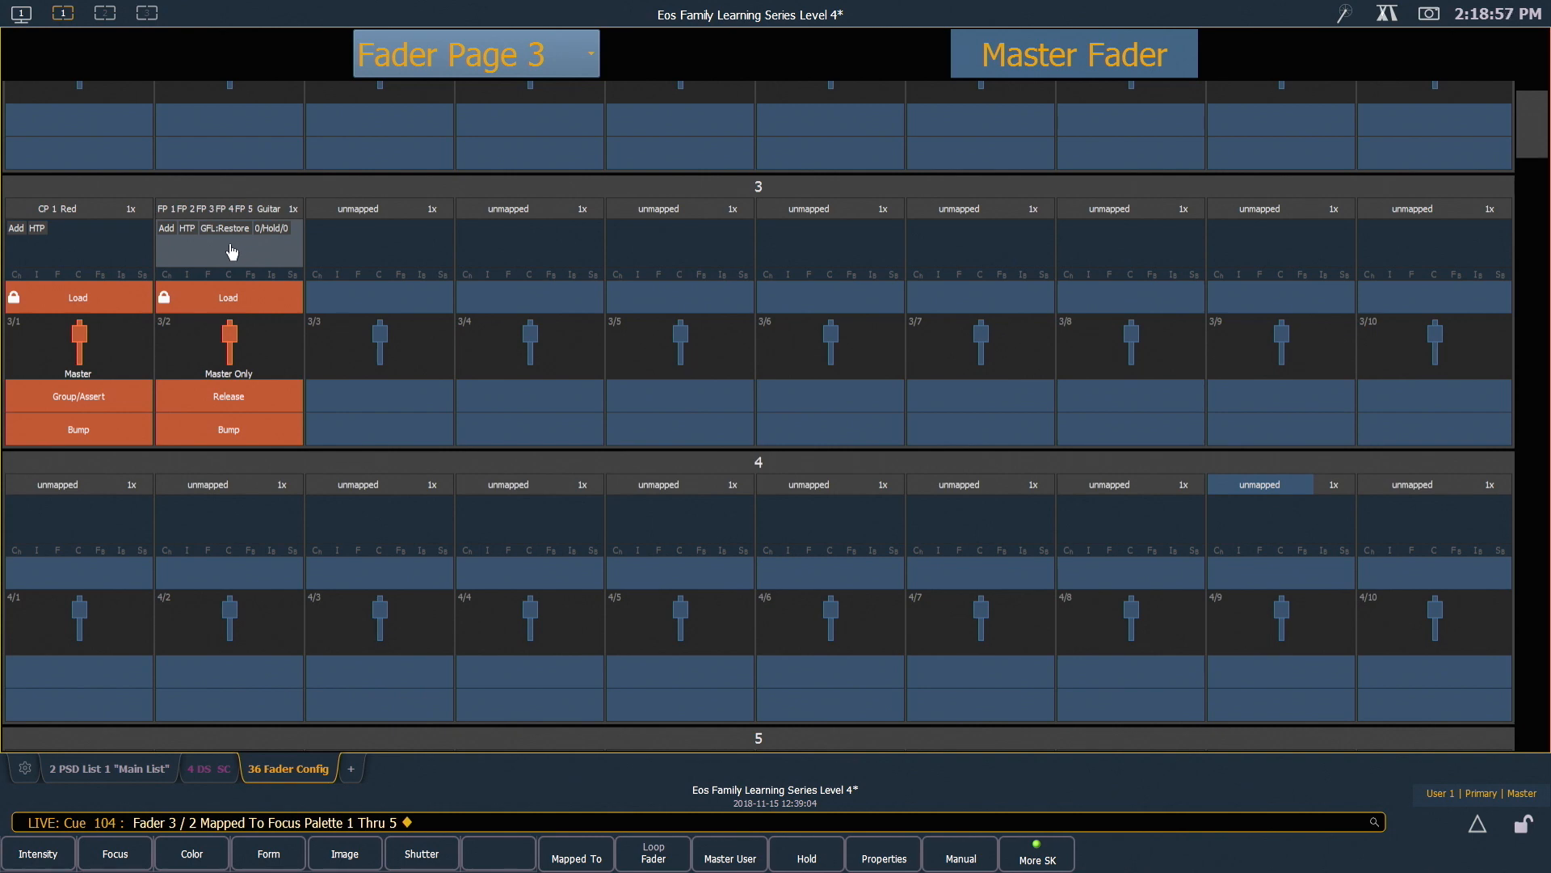
In fader 3/2 properties, set Back from 1st and Go from Last to Wrap.
{"action": "left_click", "coordinate": [227, 242]}
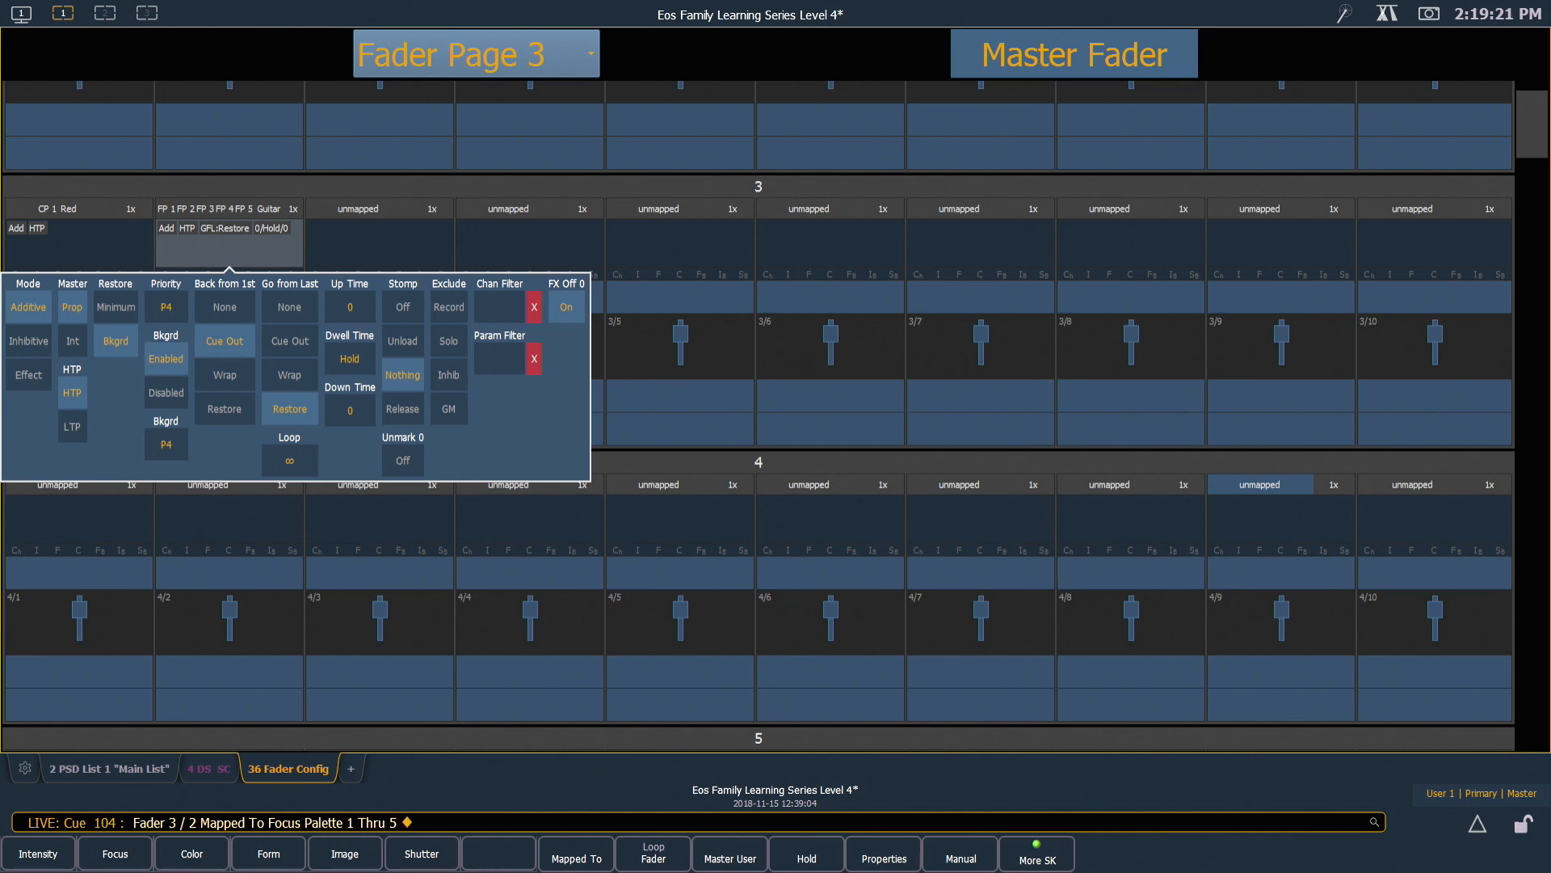
{"action": "left_click", "coordinate": [289, 374]}
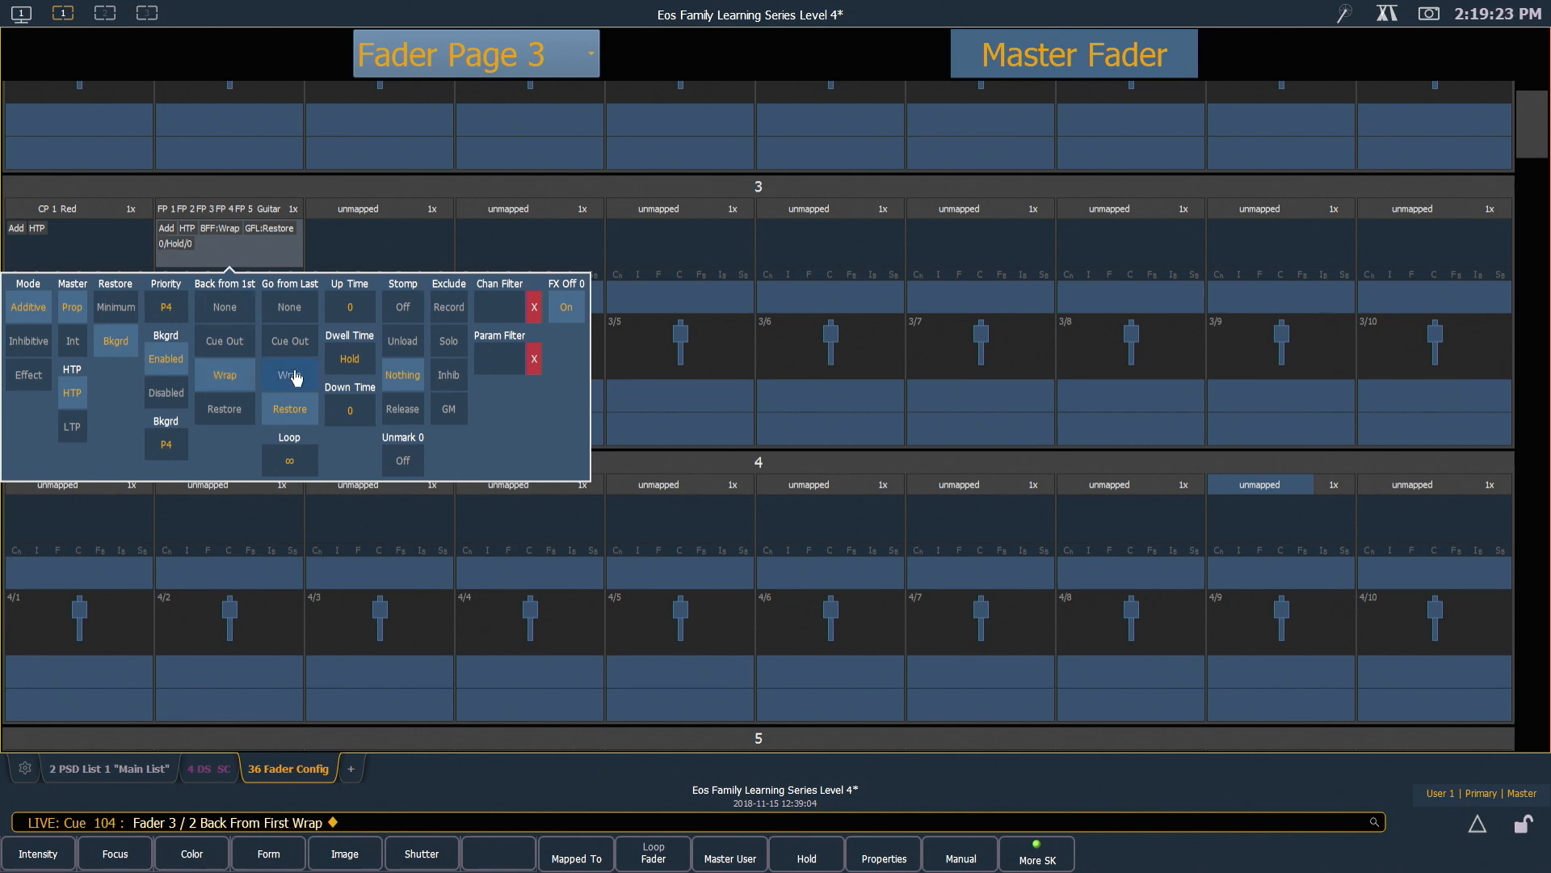
{"action": "left_click", "coordinate": [289, 374]}
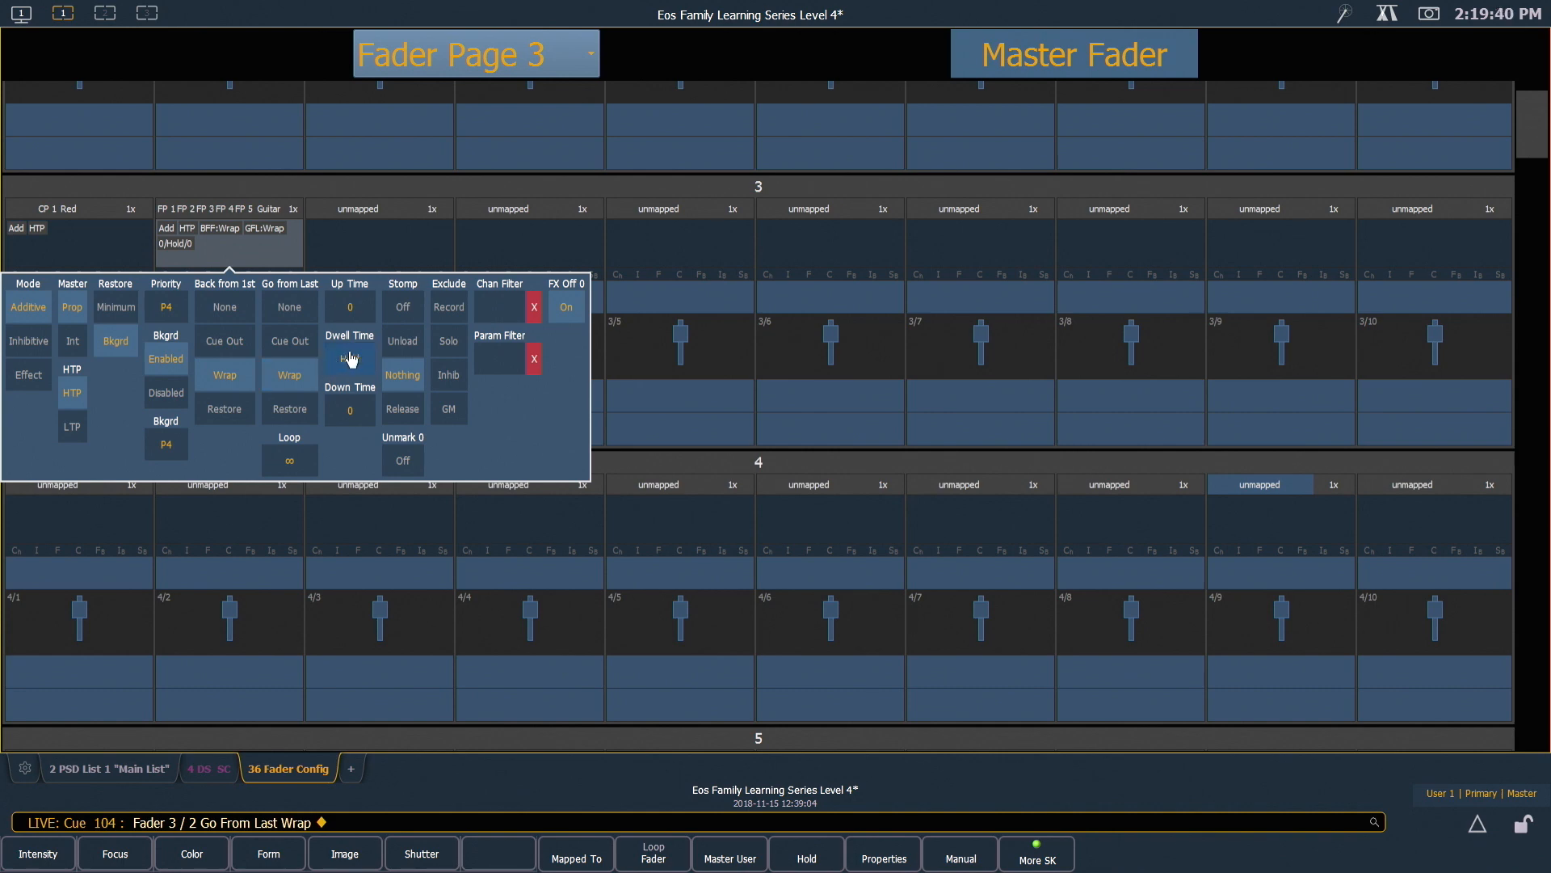
{"action": "left_click", "coordinate": [348, 358]}
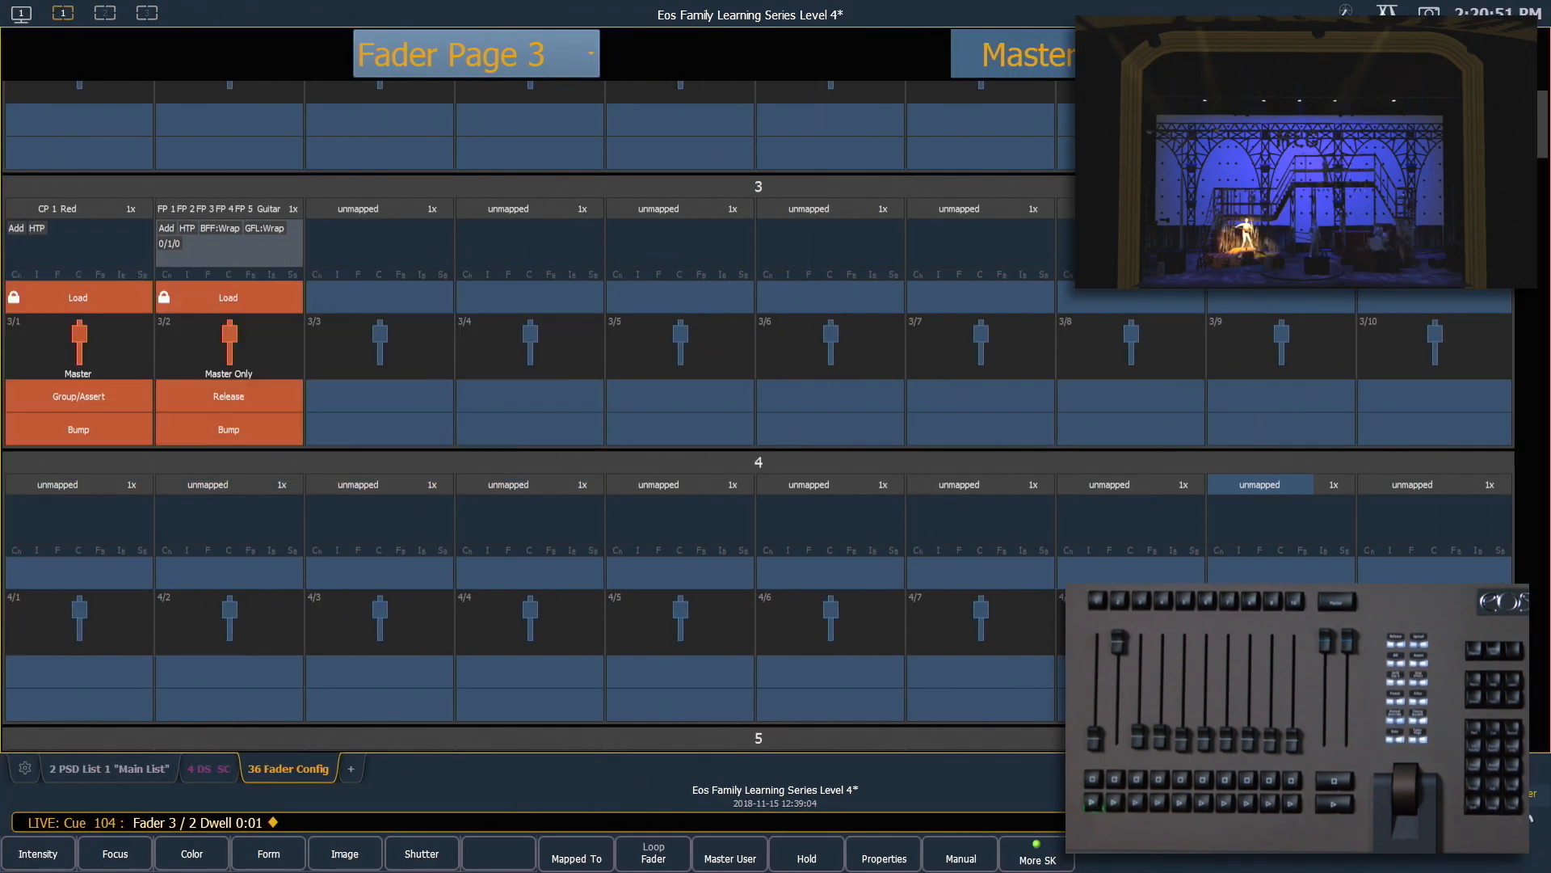
Bump fader 3/2 twice to cycle the focus palettes on stage.
{"action": "left_click", "coordinate": [228, 429]}
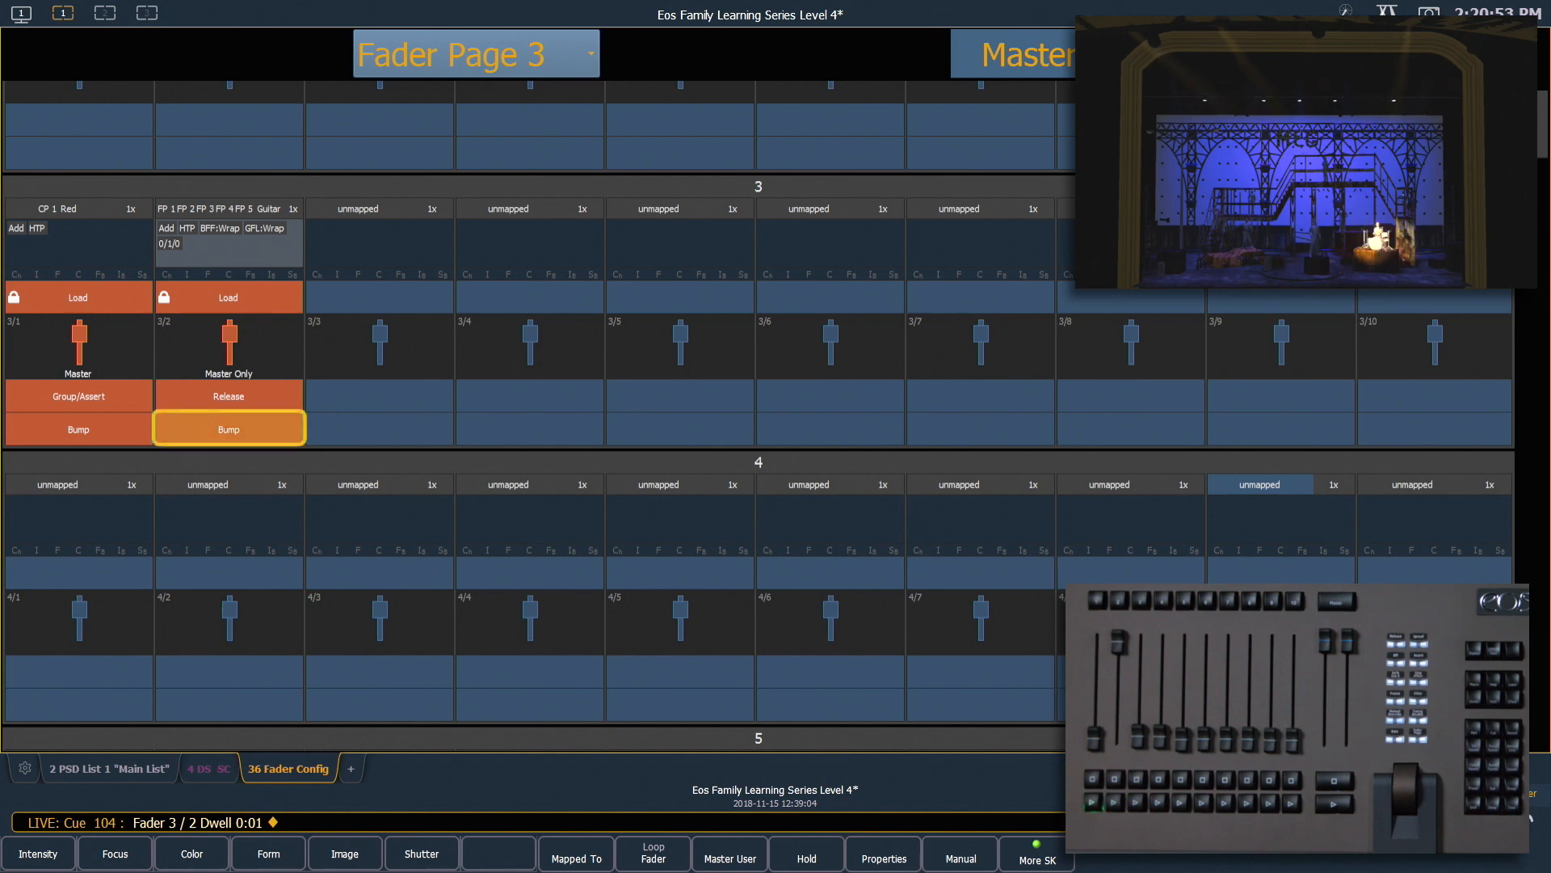
{"action": "left_click", "coordinate": [228, 428]}
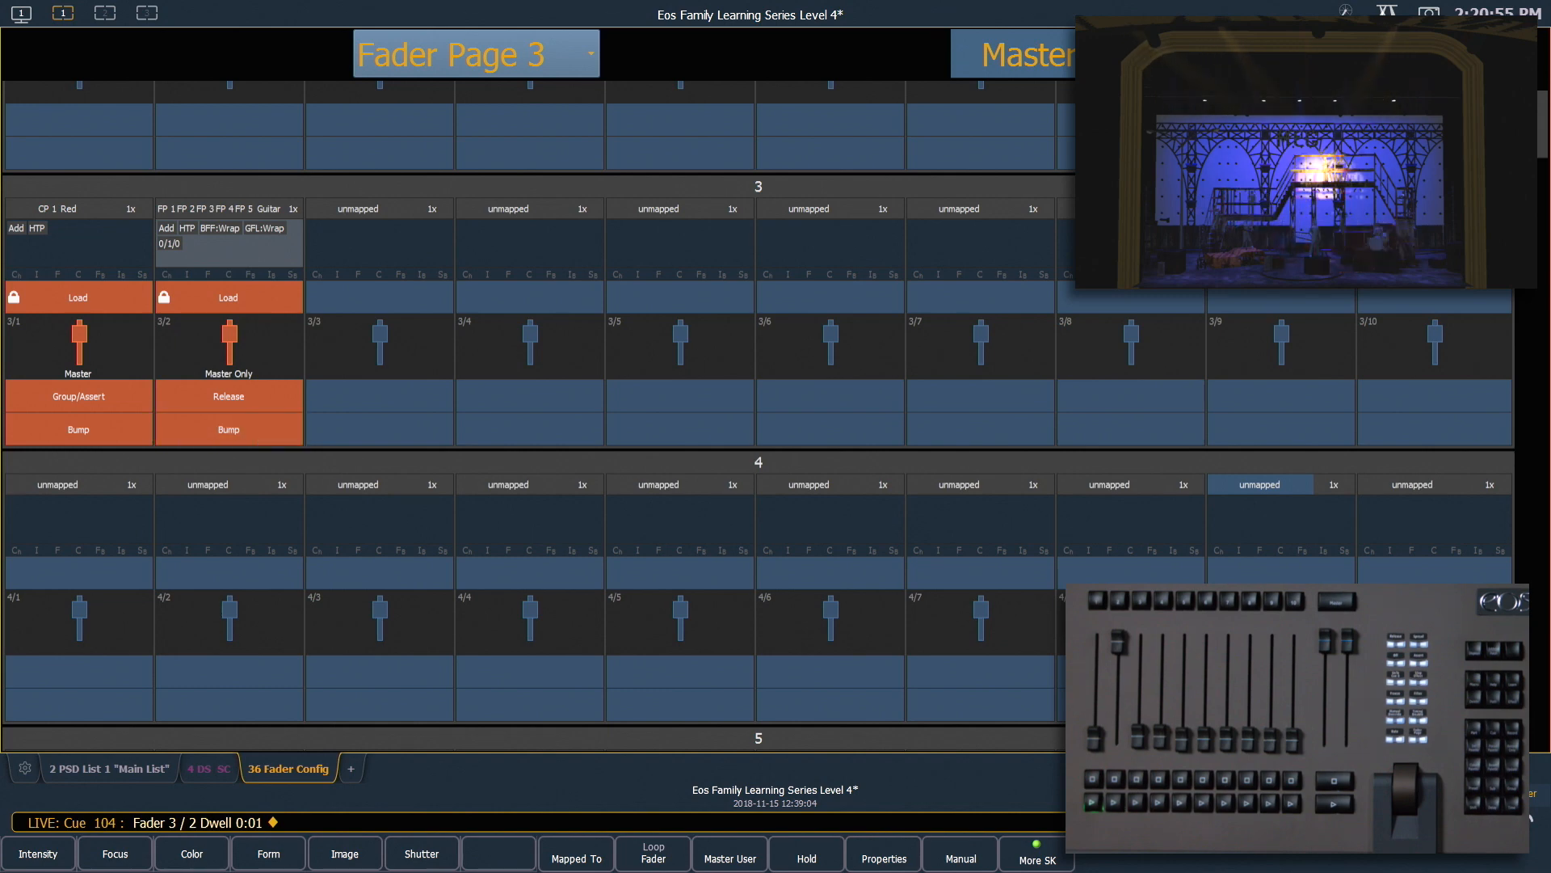